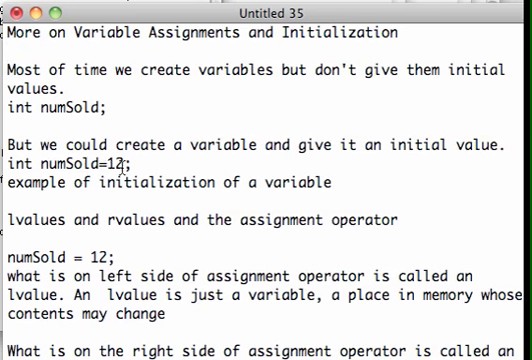
{"action": "double_click", "coordinate": [73, 157]}
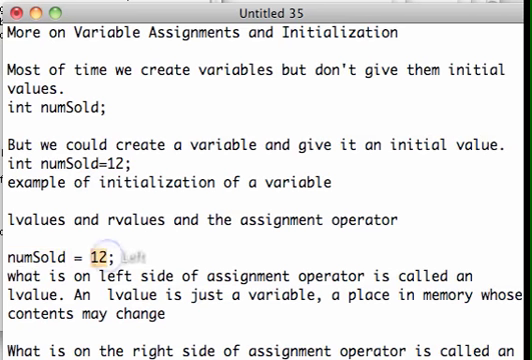
{"action": "scroll", "scroll_direction": "down", "scroll_amount": 3}
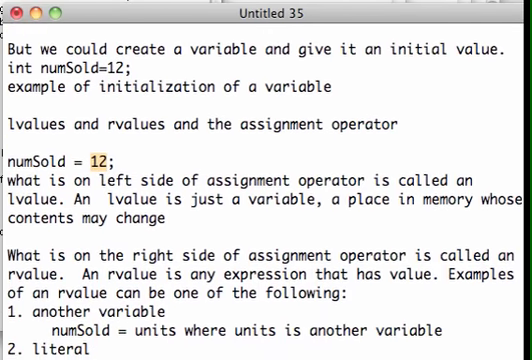
{"action": "scroll", "scroll_direction": "down", "scroll_amount": 3}
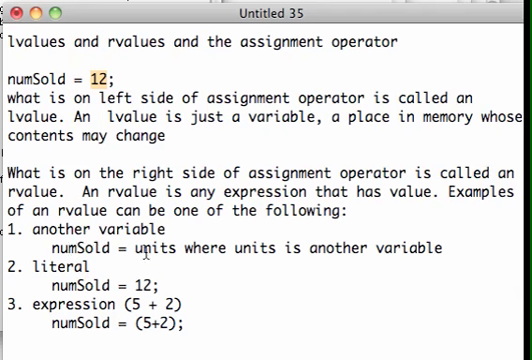
{"action": "double_click", "coordinate": [154, 247]}
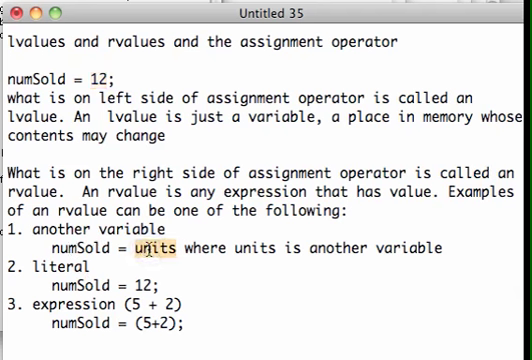